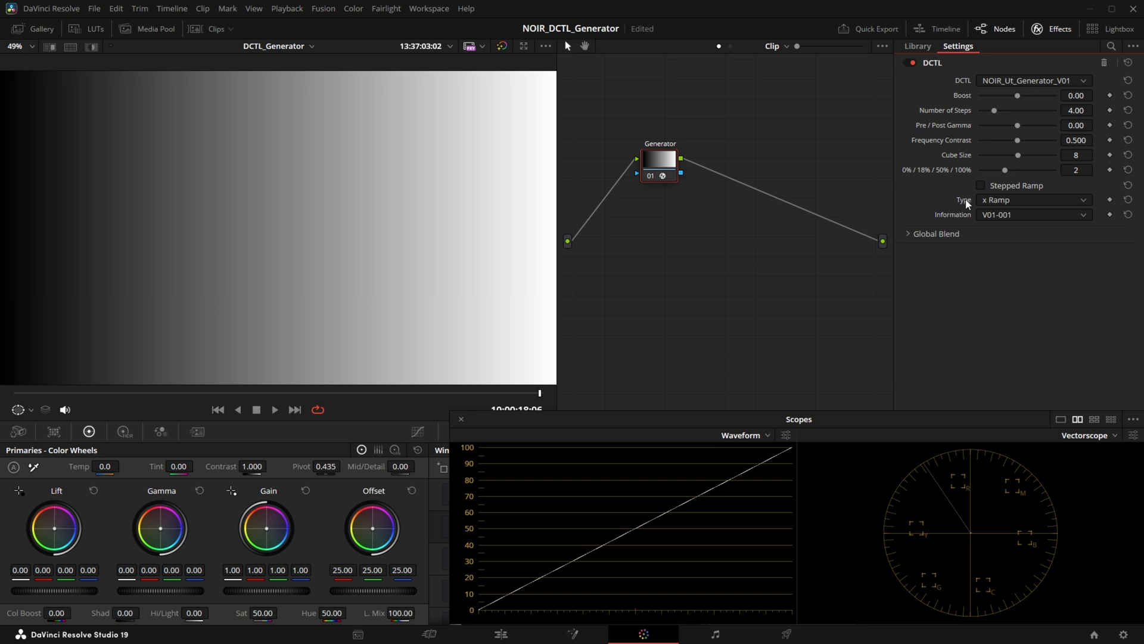
pyautogui.moveTo(1055, 202)
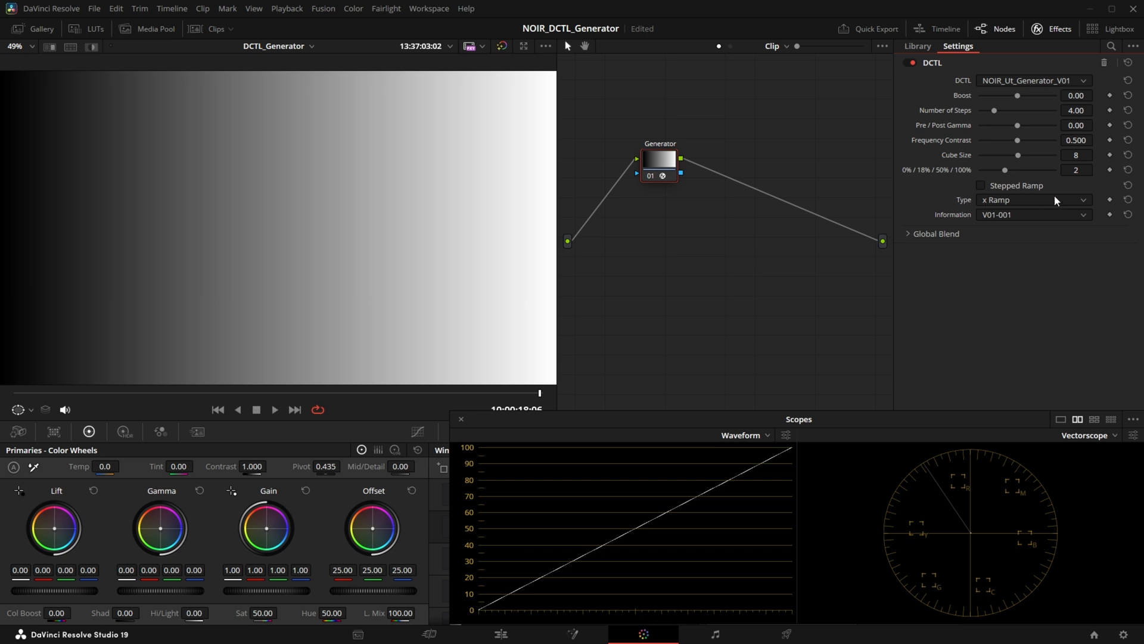
# Cycle the generator Type from y Ramp to x*y Ramp
pyautogui.click(1032, 199)
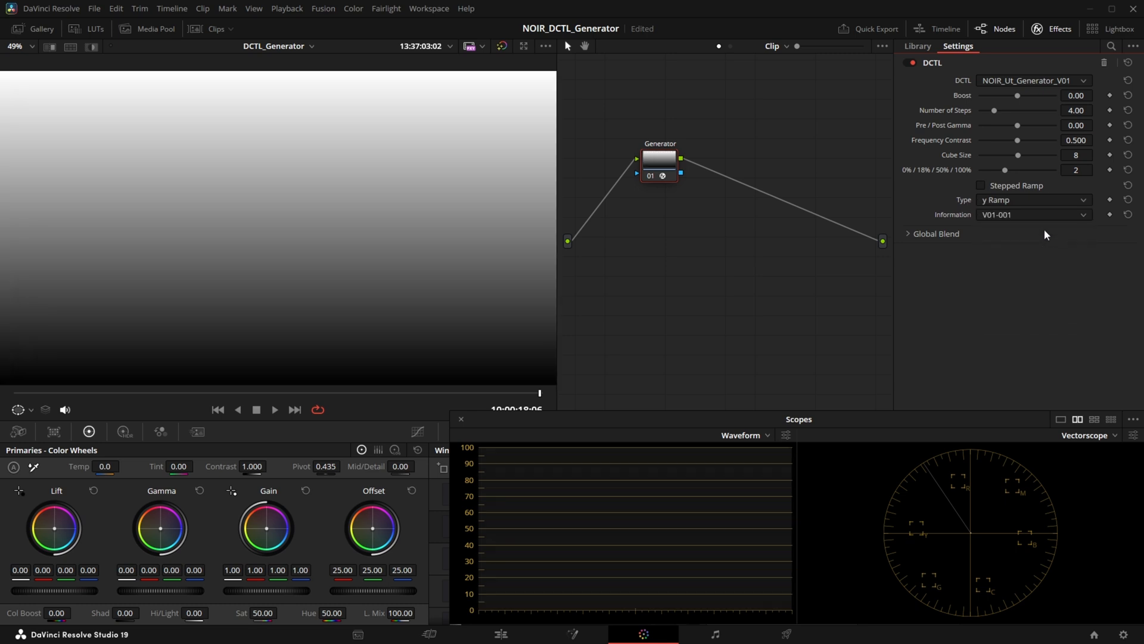
pyautogui.click(1033, 199)
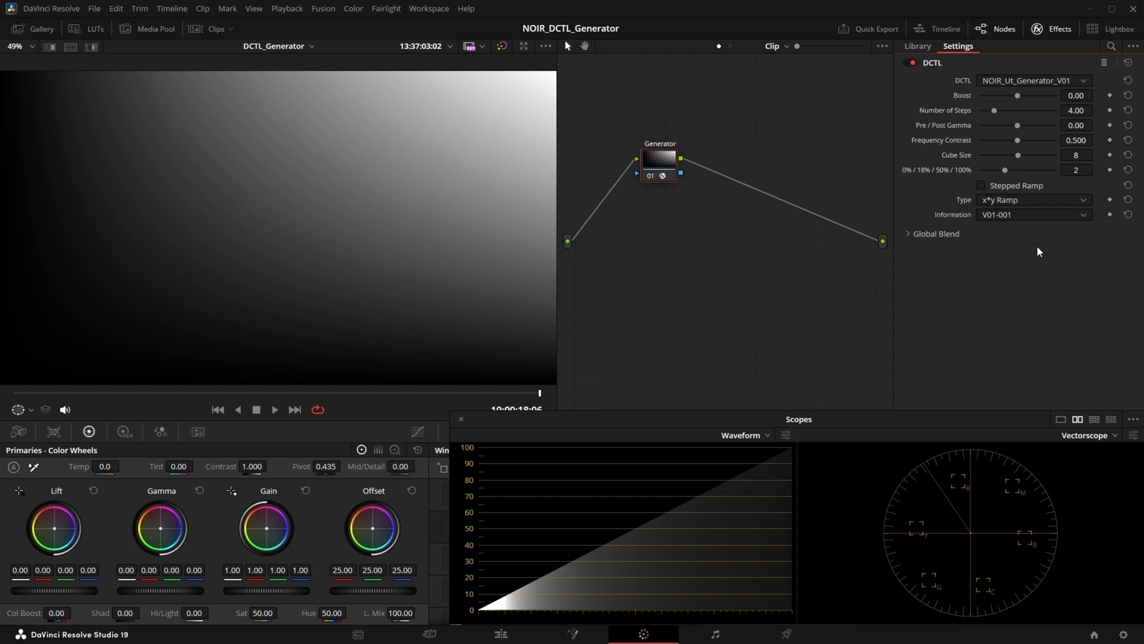
pyautogui.moveTo(1013, 197)
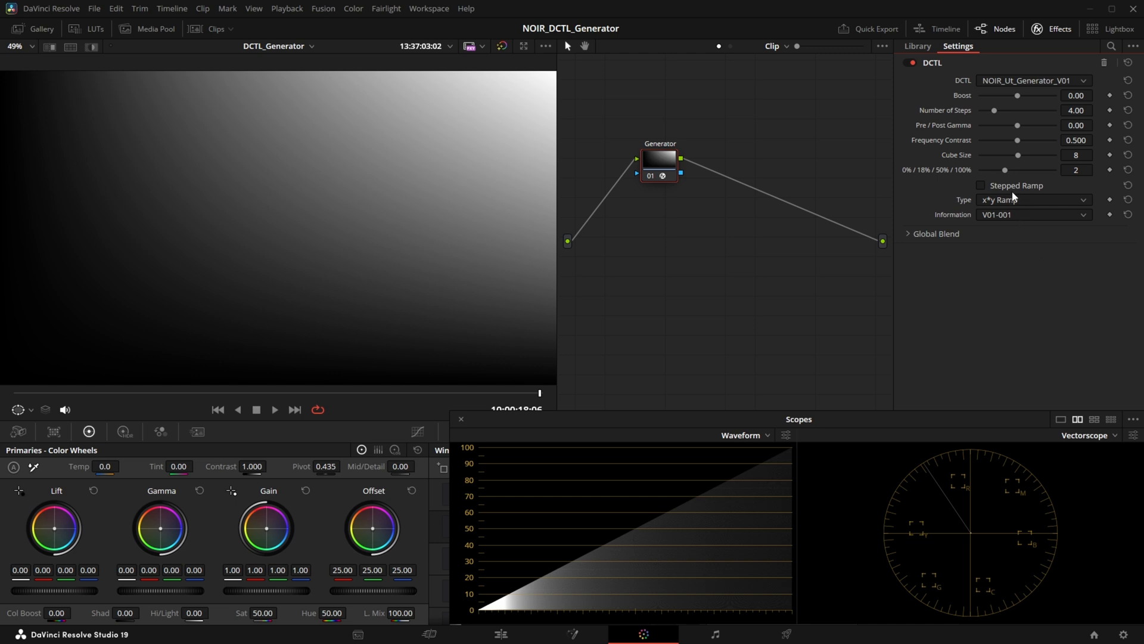
# Switch the test pattern from Four Color Gradient to Vector Boundaries
pyautogui.click(1033, 199)
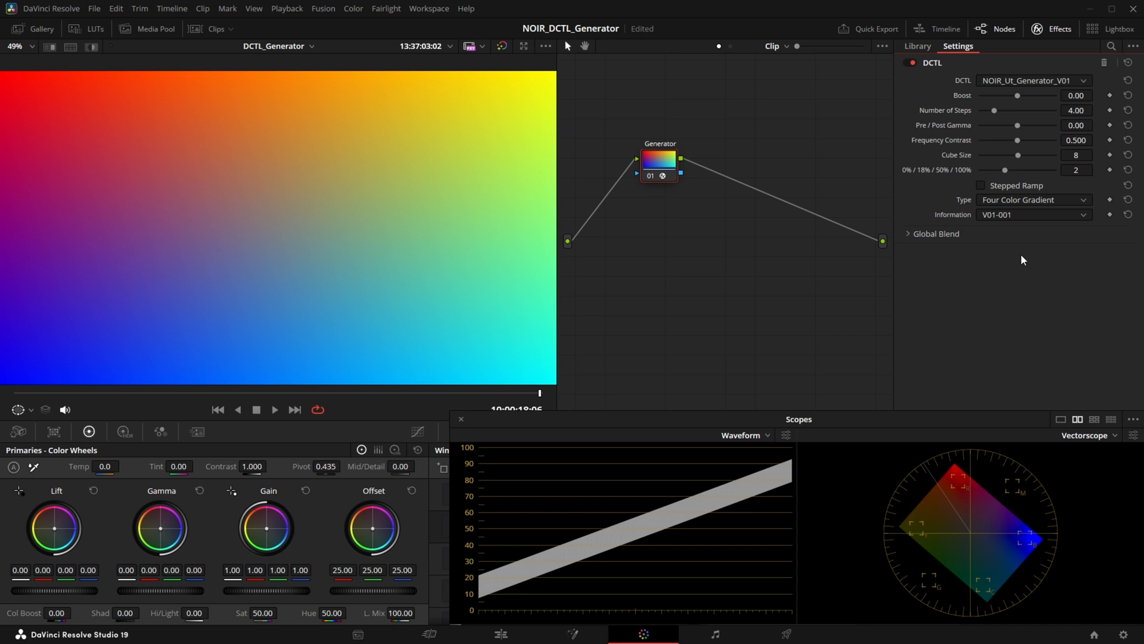
pyautogui.click(1033, 199)
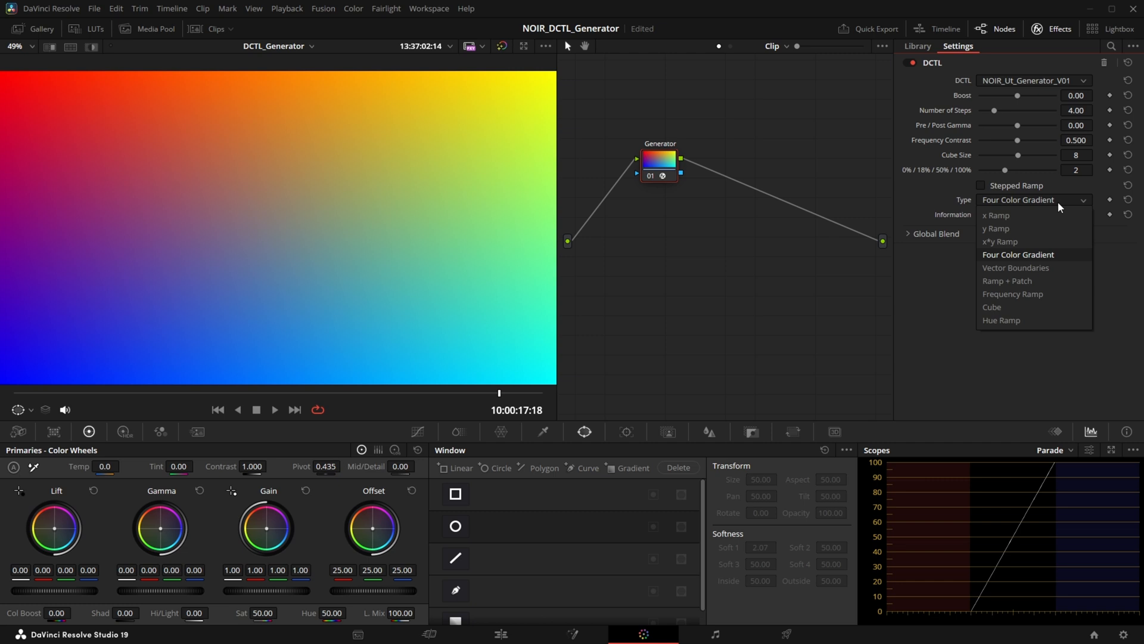
pyautogui.click(1014, 268)
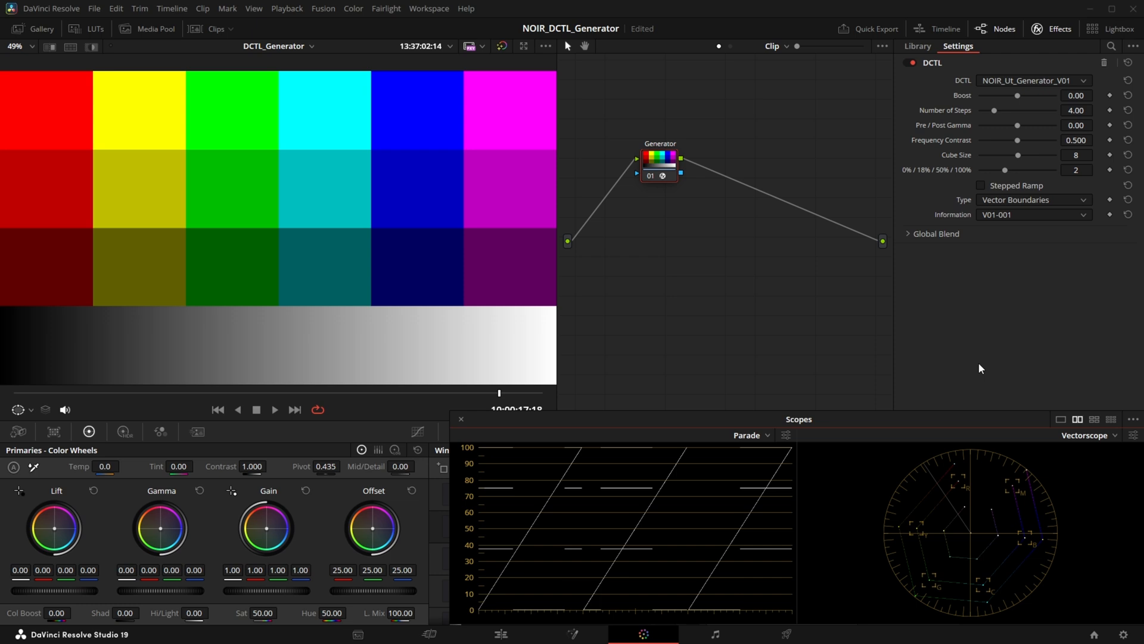
pyautogui.click(1033, 199)
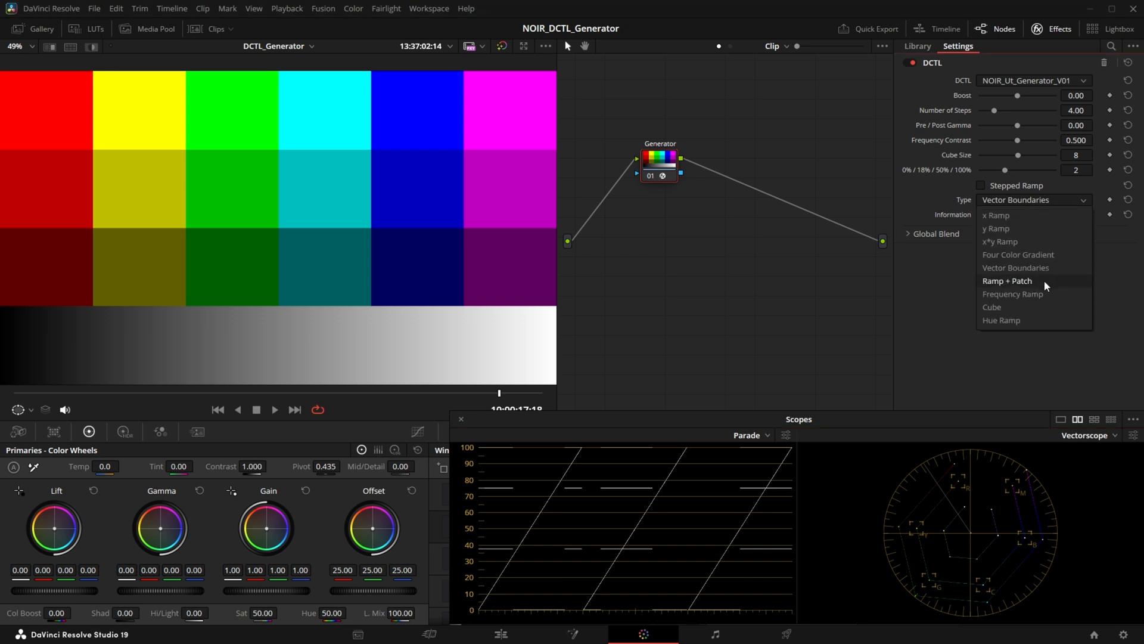
# Switch the generator test pattern to Ramp + Patch
pyautogui.click(1007, 281)
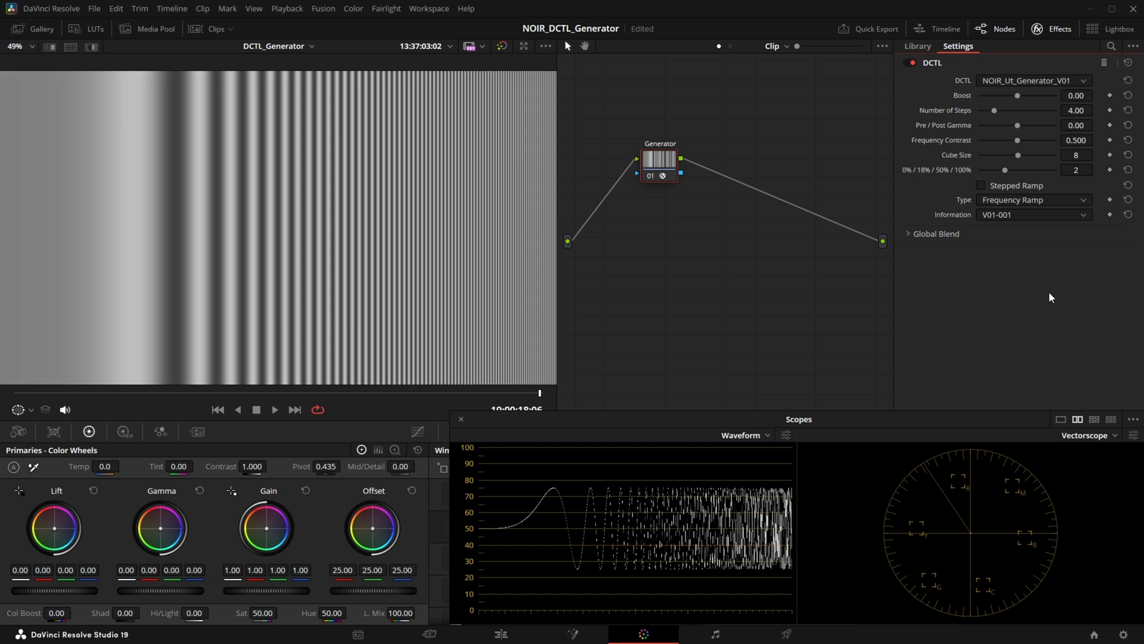
pyautogui.moveTo(1027, 198)
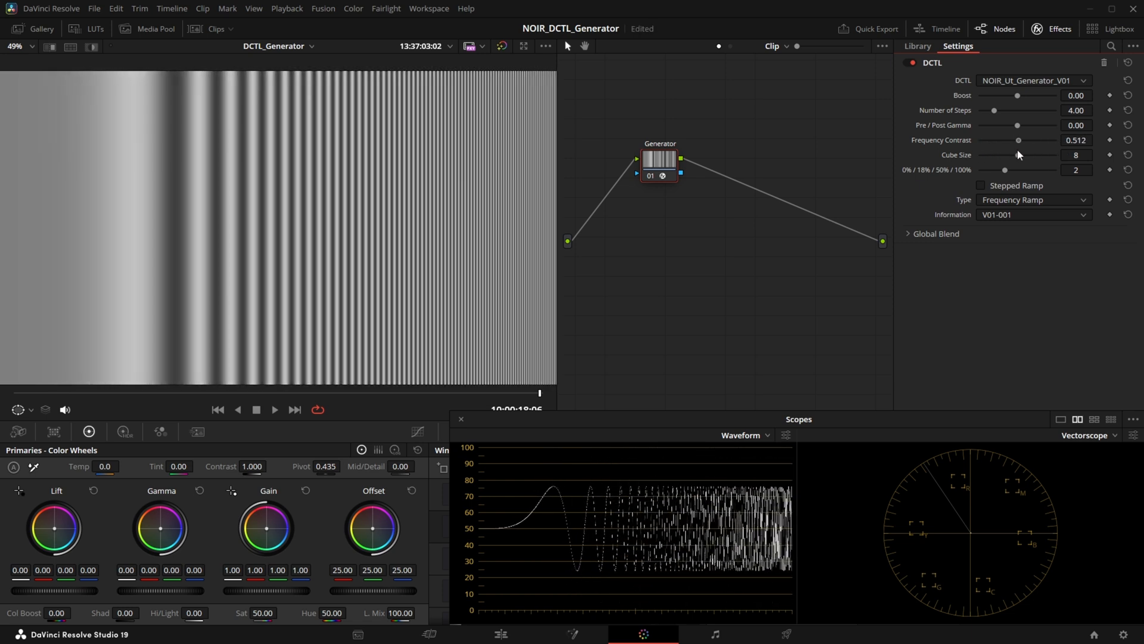
# Cycle the pattern through Cube and Hue Ramp, ending back on x Ramp
pyautogui.click(1033, 199)
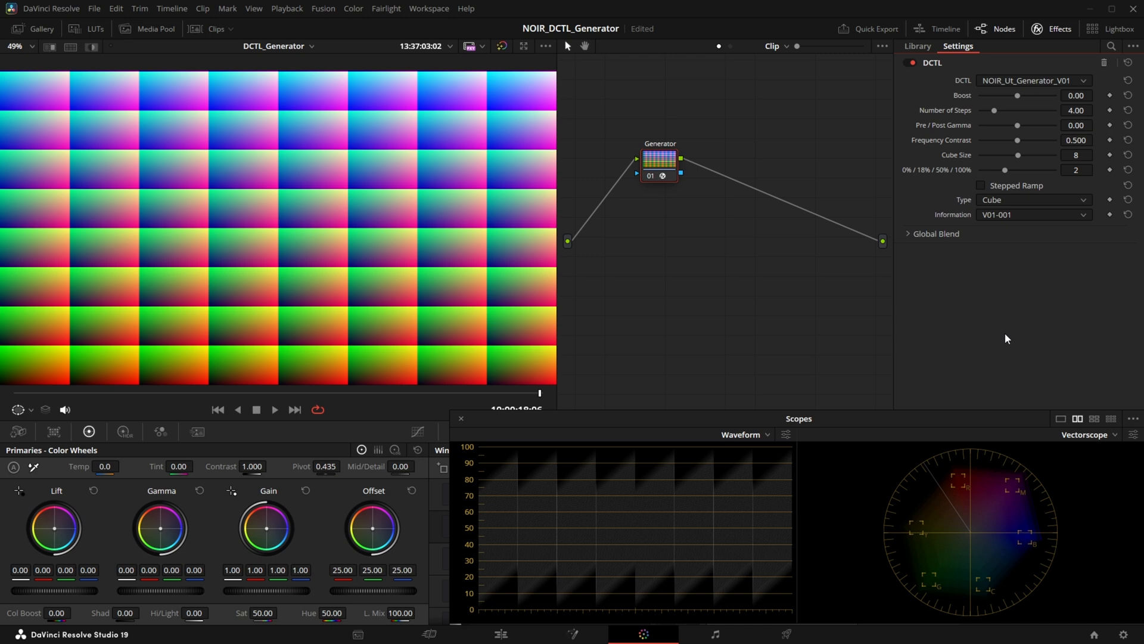
pyautogui.moveTo(1065, 319)
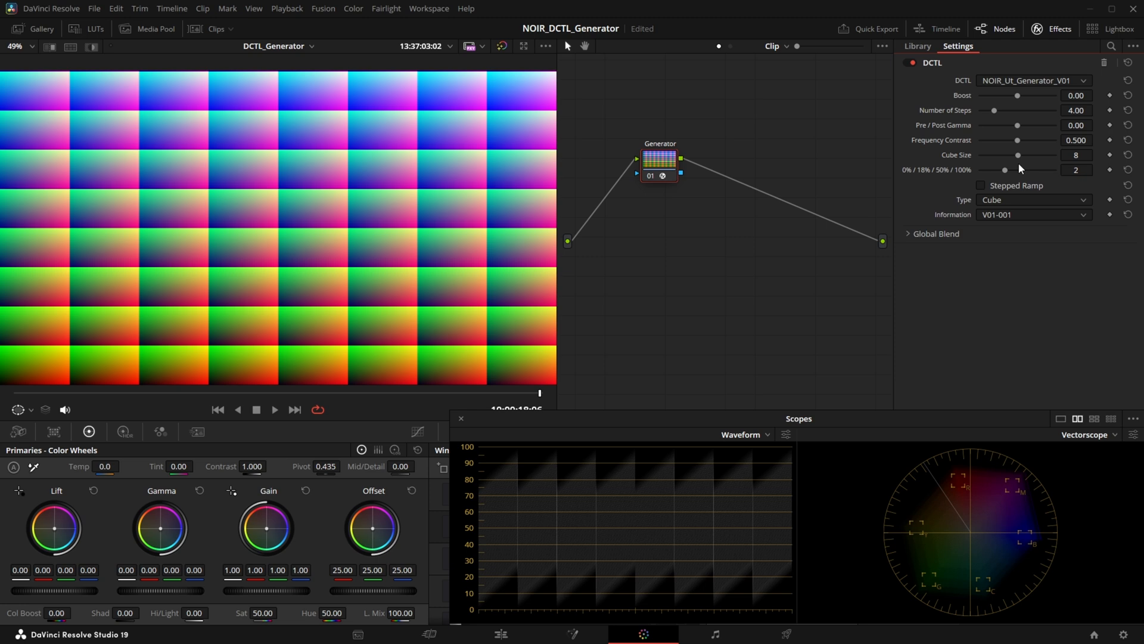
pyautogui.moveTo(1008, 224)
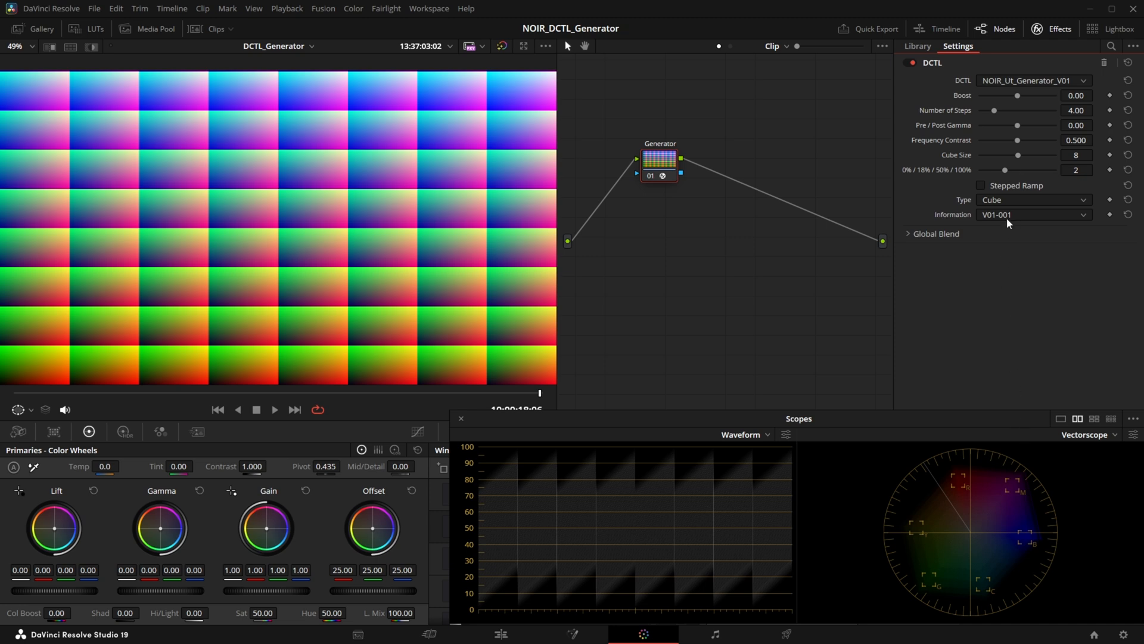
pyautogui.click(1031, 214)
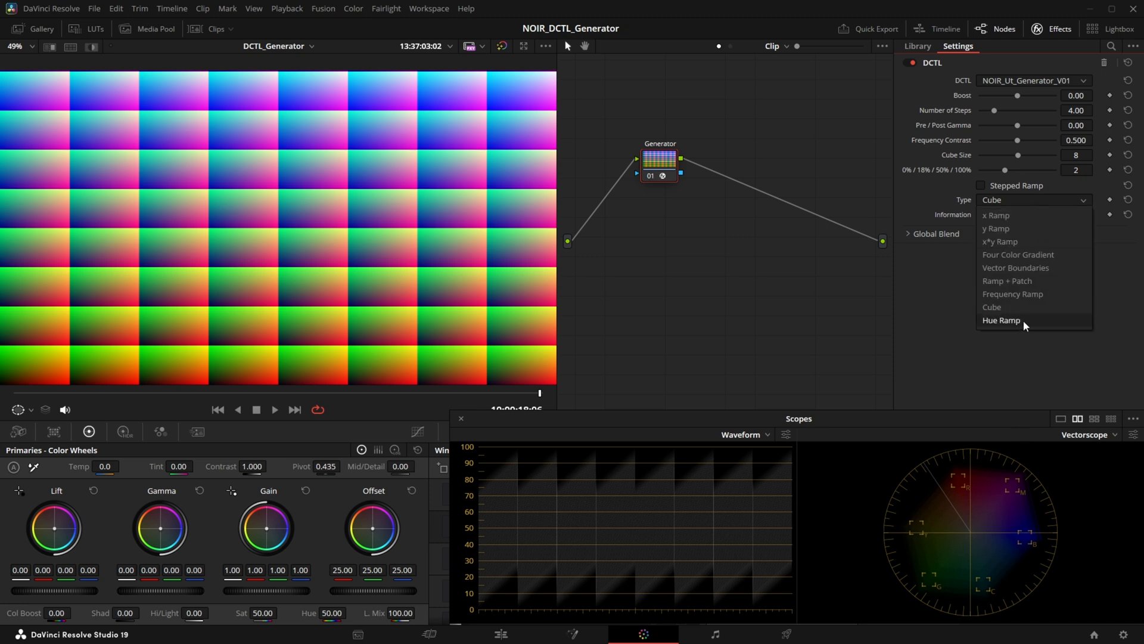
pyautogui.click(1002, 321)
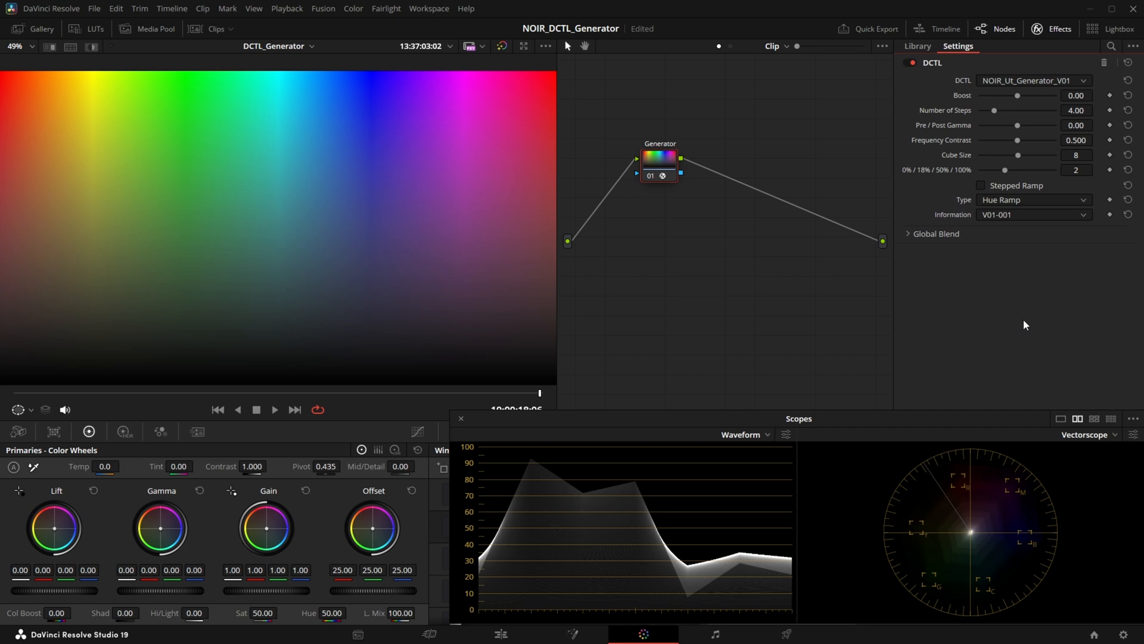
pyautogui.click(1033, 199)
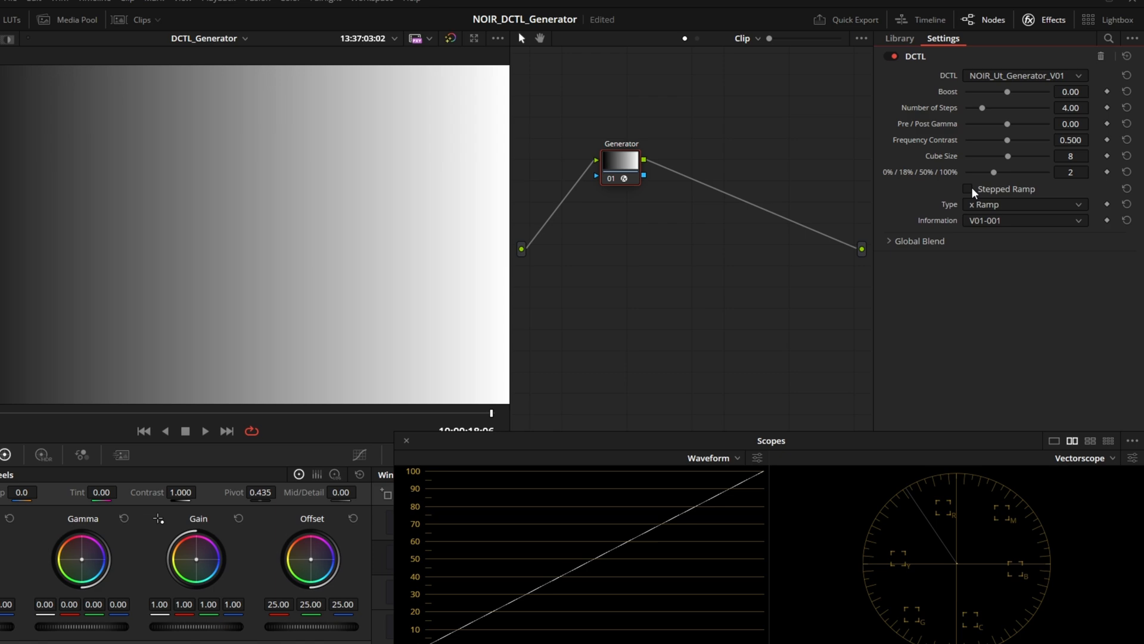
# Step the ramp with 4 steps, then cycle y Ramp, x*y Ramp, Ramp + Patch, Hue Ramp
pyautogui.click(964, 189)
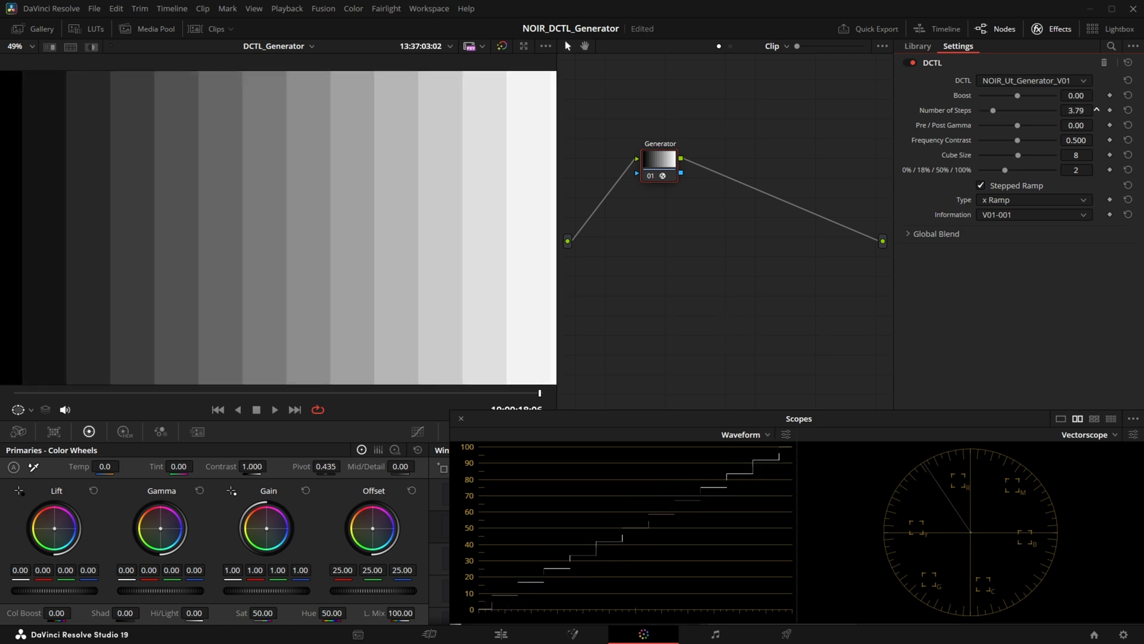
pyautogui.click(1096, 111)
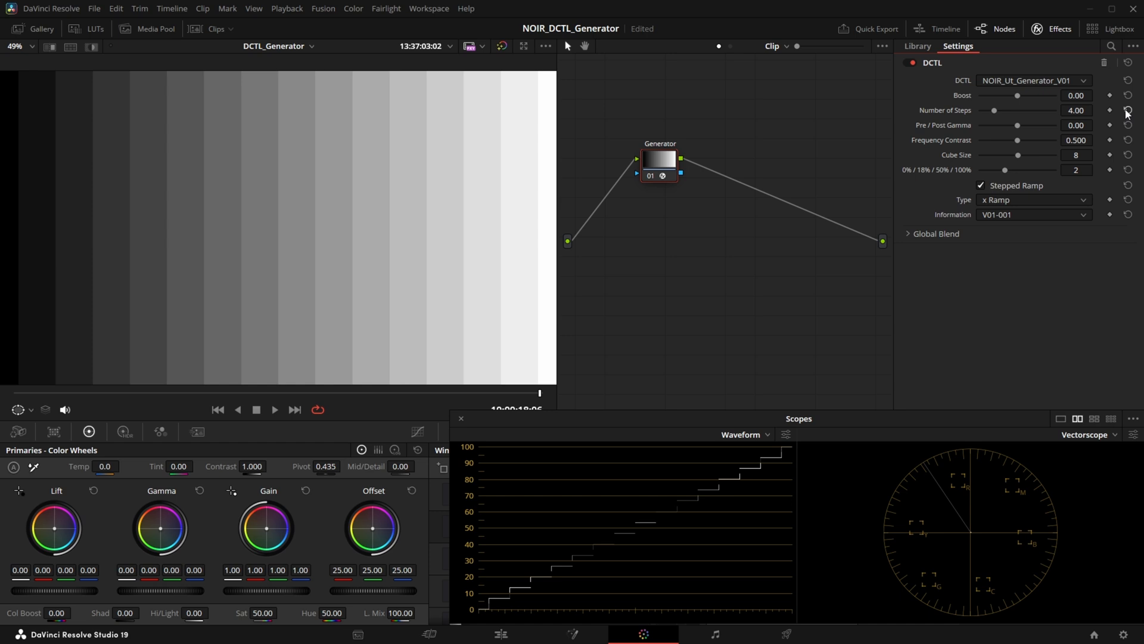
pyautogui.moveTo(1043, 293)
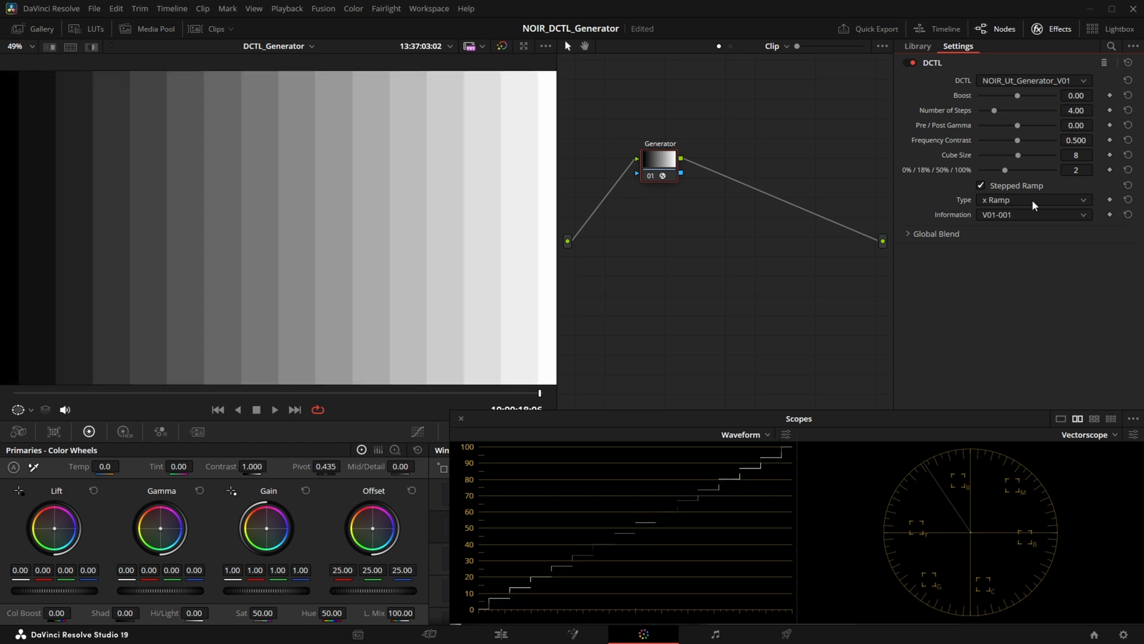
pyautogui.click(1033, 199)
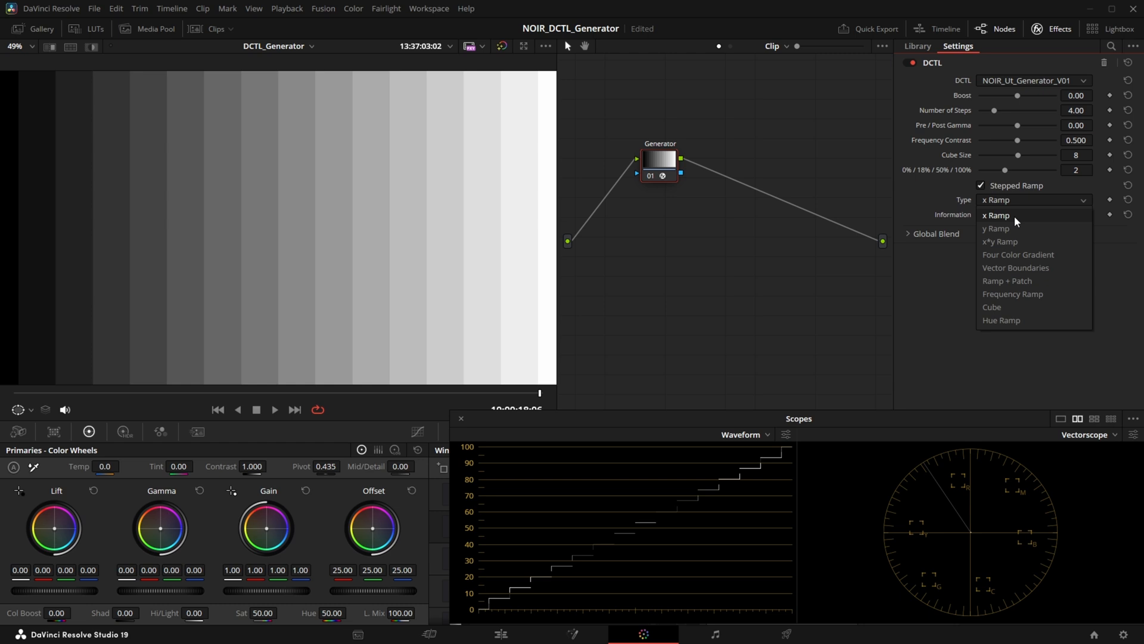
pyautogui.click(996, 228)
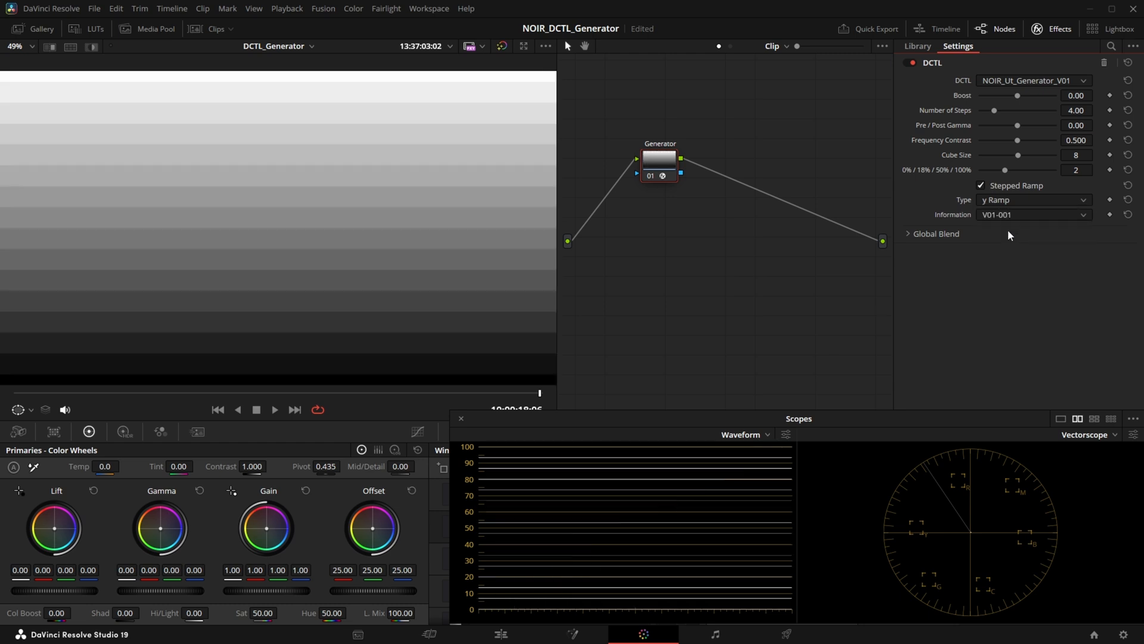
pyautogui.click(1032, 199)
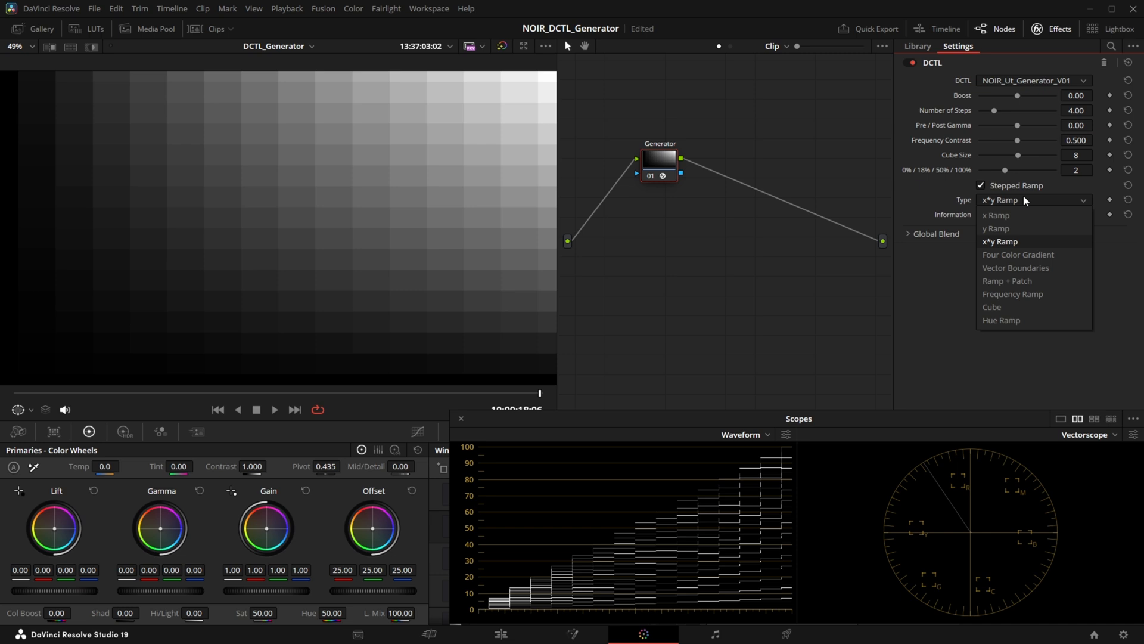
pyautogui.click(1007, 281)
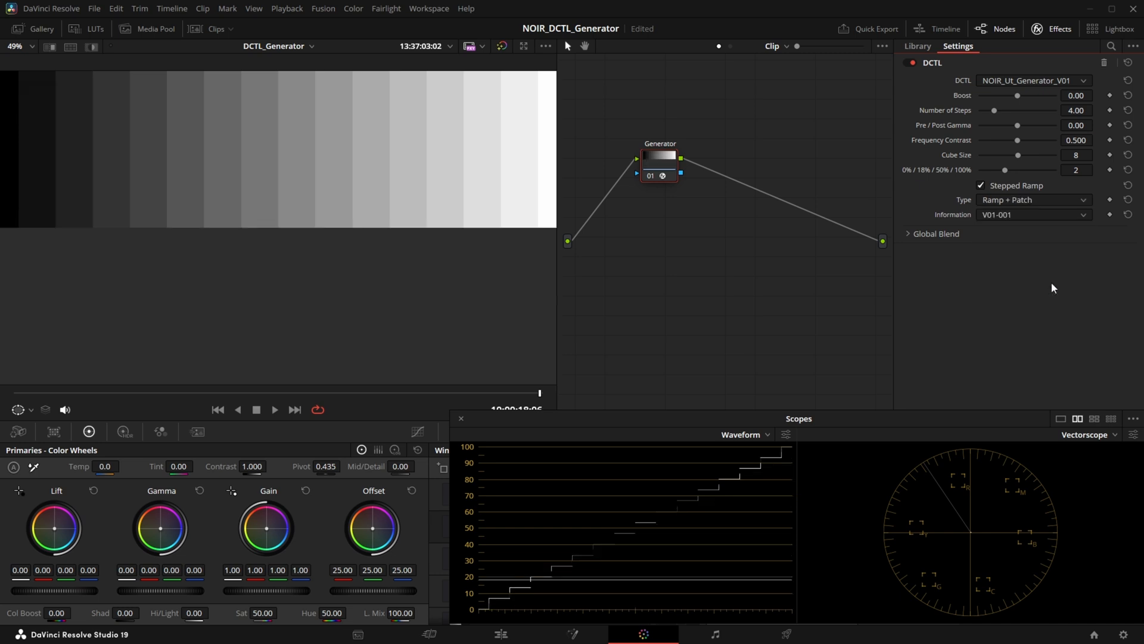
pyautogui.click(1033, 199)
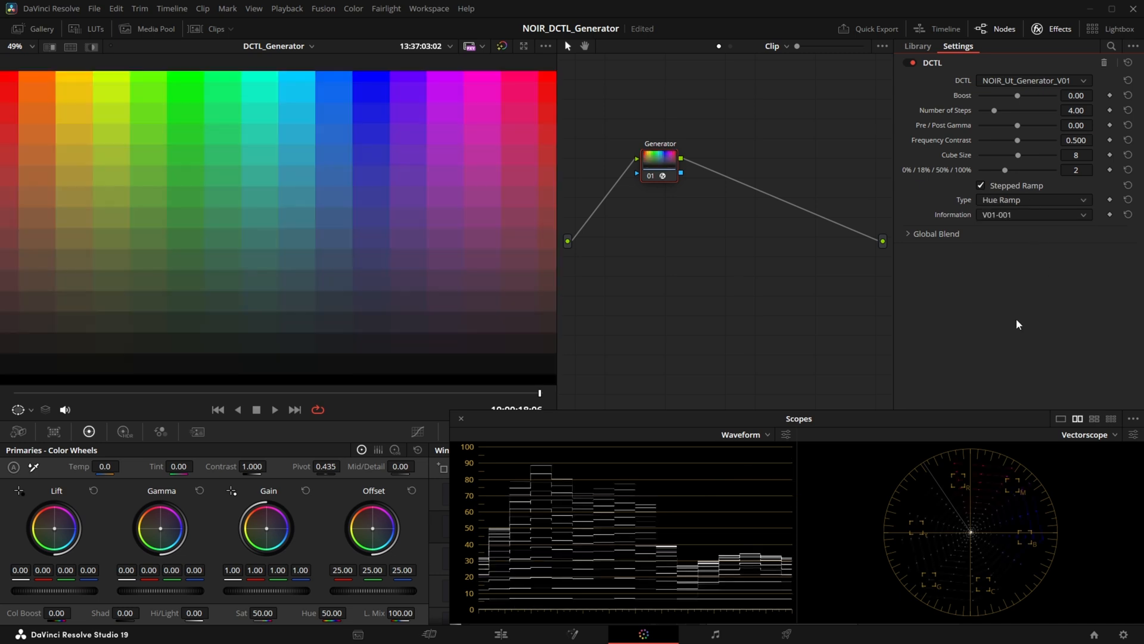
pyautogui.click(917, 46)
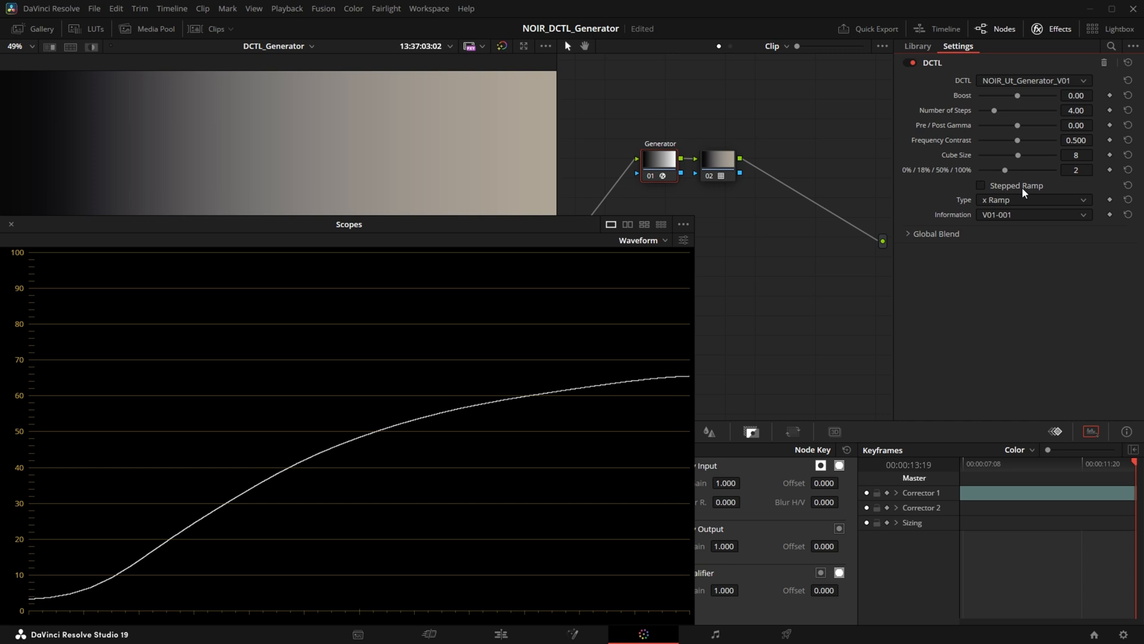
# Toggle Stepped Ramp on and off to read the Good_LUT_example_001 steps
pyautogui.click(981, 185)
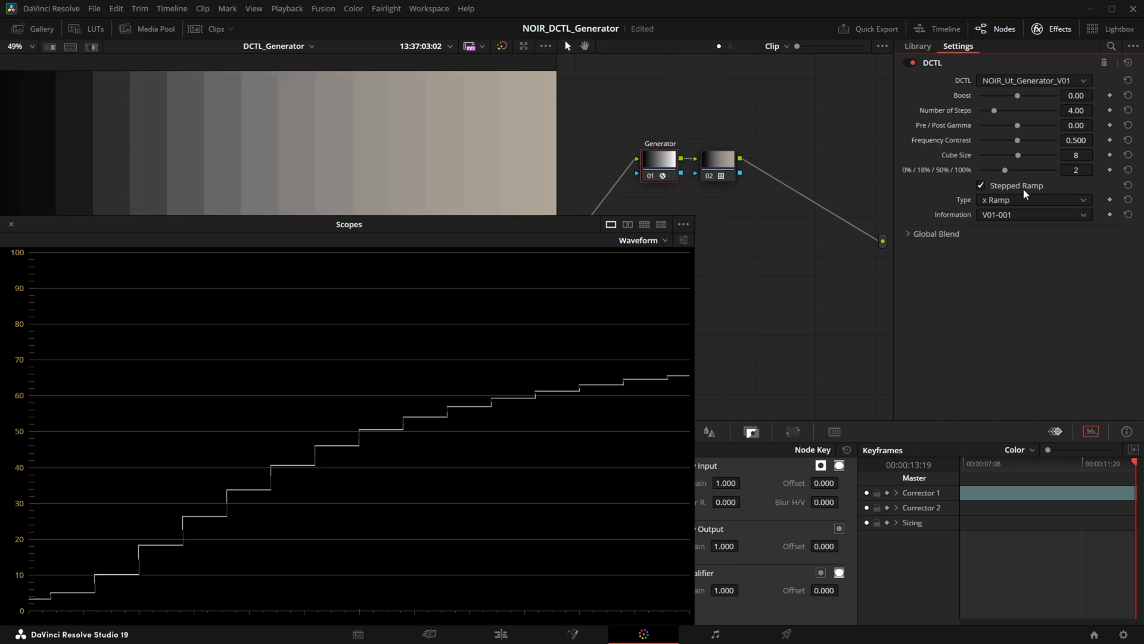
pyautogui.click(1032, 199)
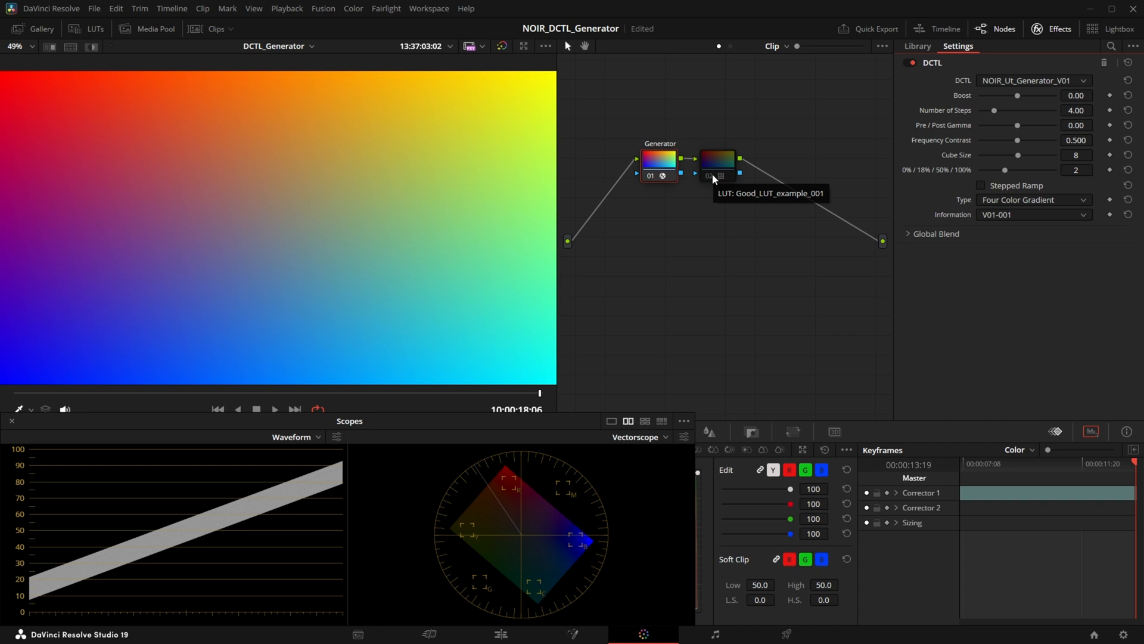
pyautogui.moveTo(725, 241)
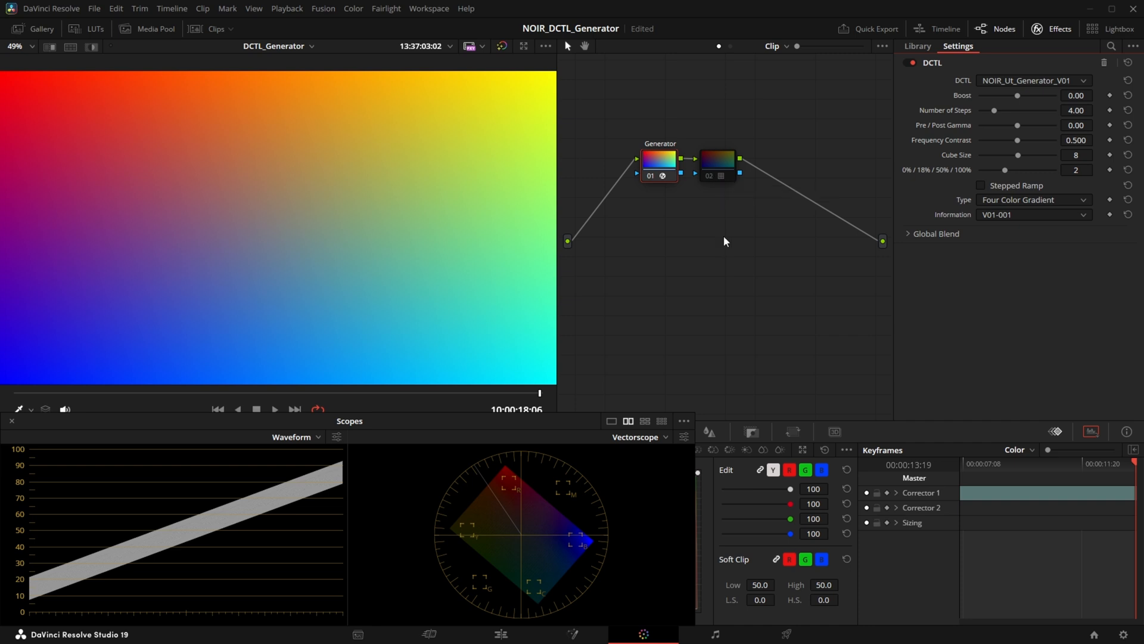
# Add the 'bad lut' node after the LUT node, then bypass it
pyautogui.click(916, 45)
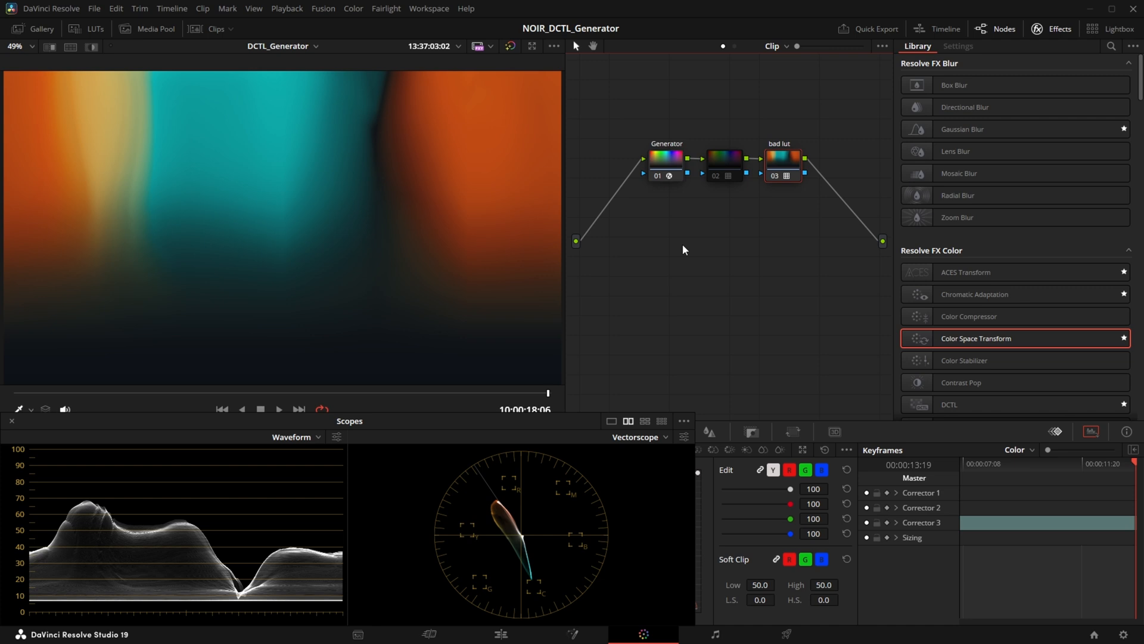
pyautogui.click(726, 159)
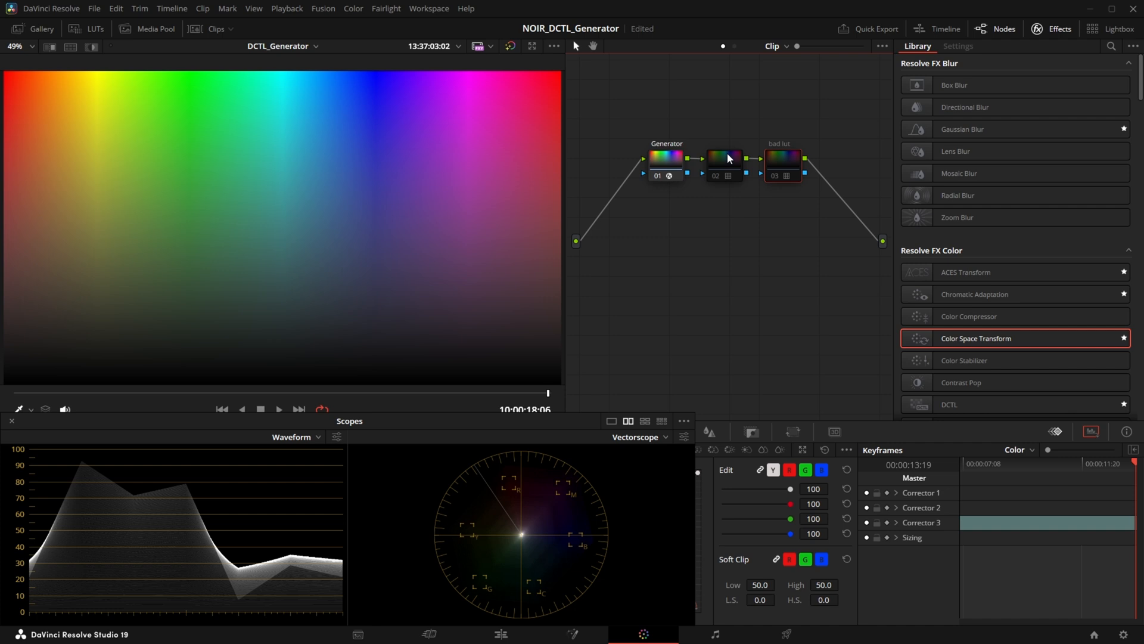
# Switch off the 'bad lut' node to view the gradient through the good LUT
pyautogui.click(725, 158)
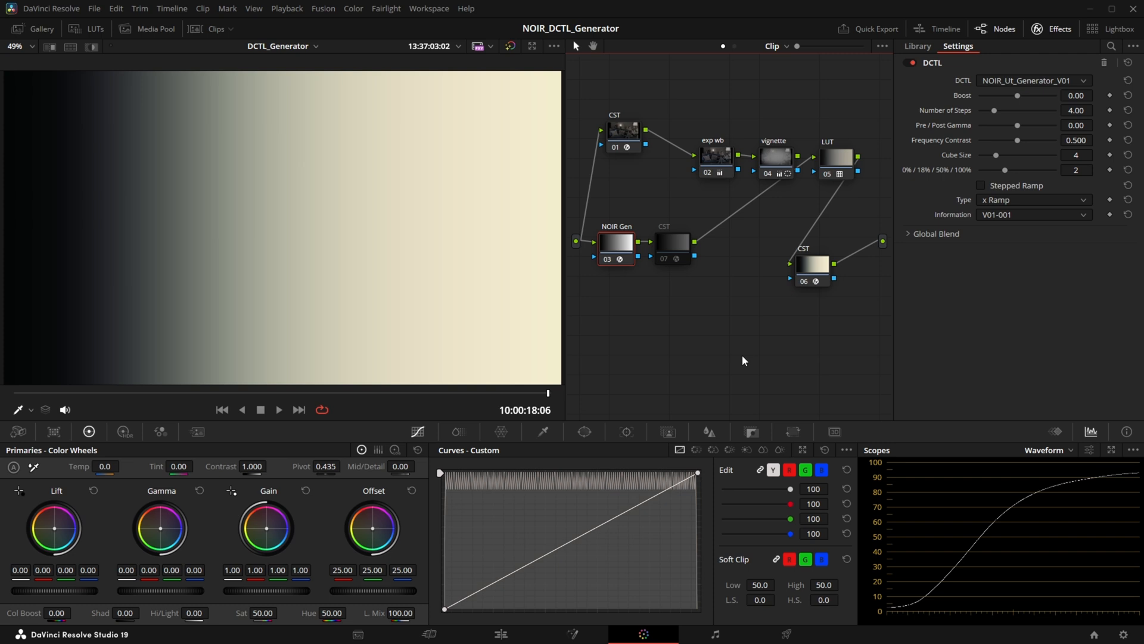
# Set Type to Cube, bypass the LUT node, and enable the Rec.709-to-DWG CST
pyautogui.click(1033, 199)
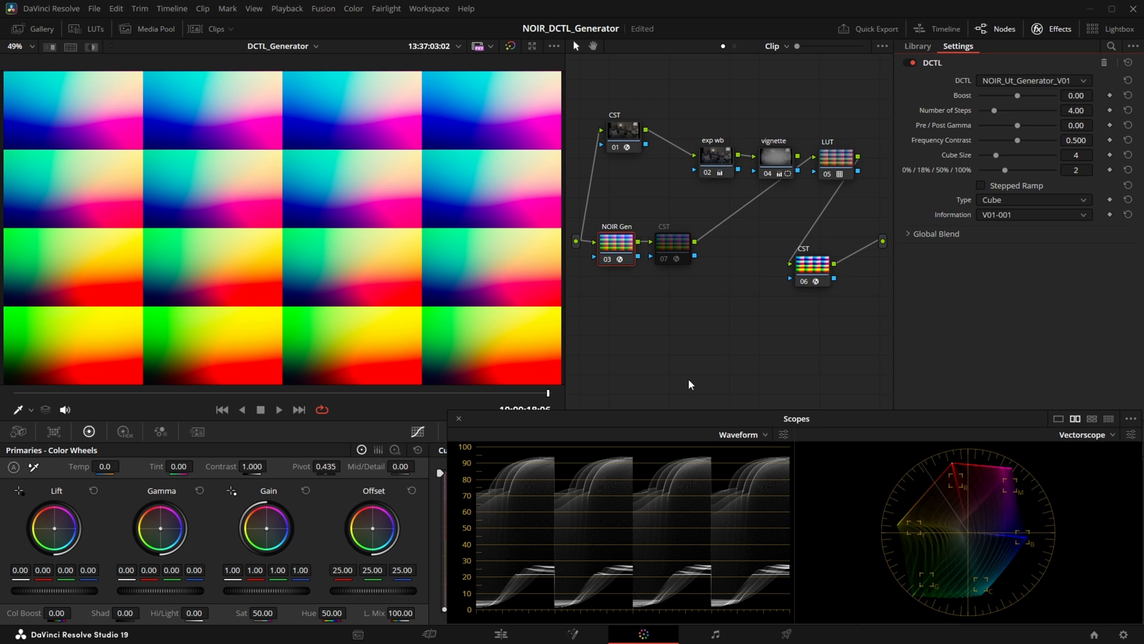
pyautogui.click(827, 173)
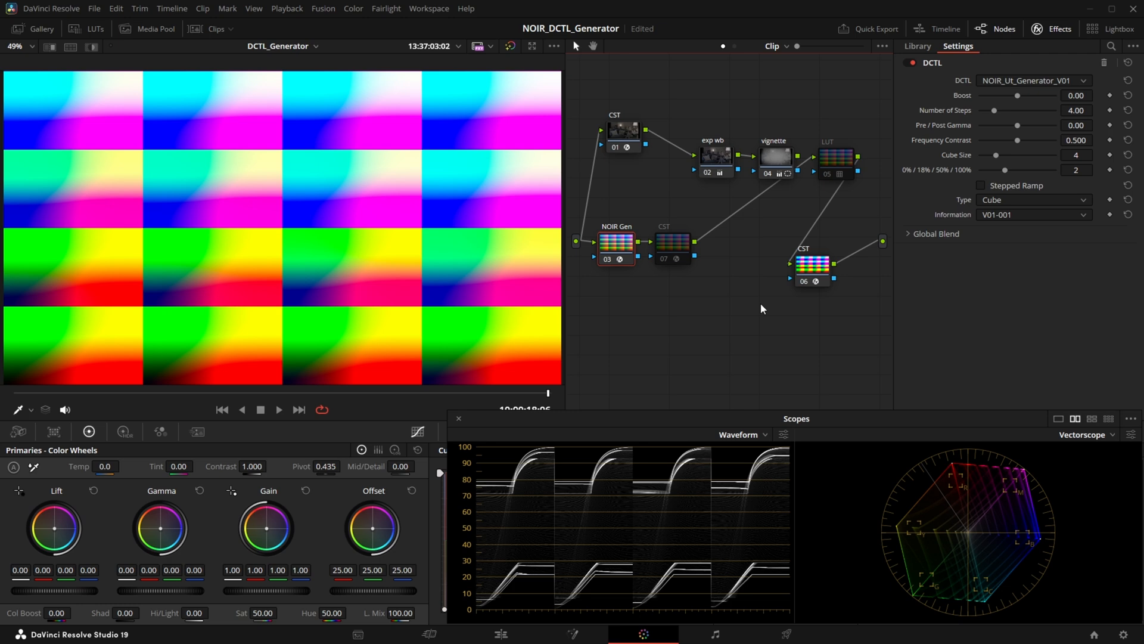
pyautogui.click(672, 241)
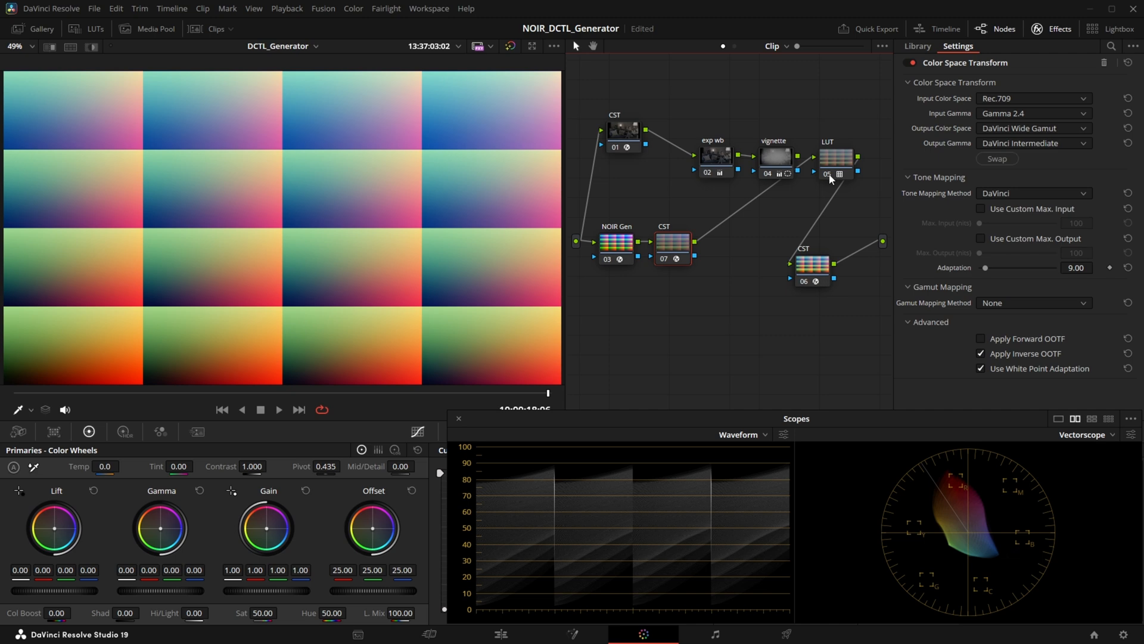
# Use Ramp + Patch, remove the CST node, and show NOIR Gen's Gamma options
pyautogui.click(634, 243)
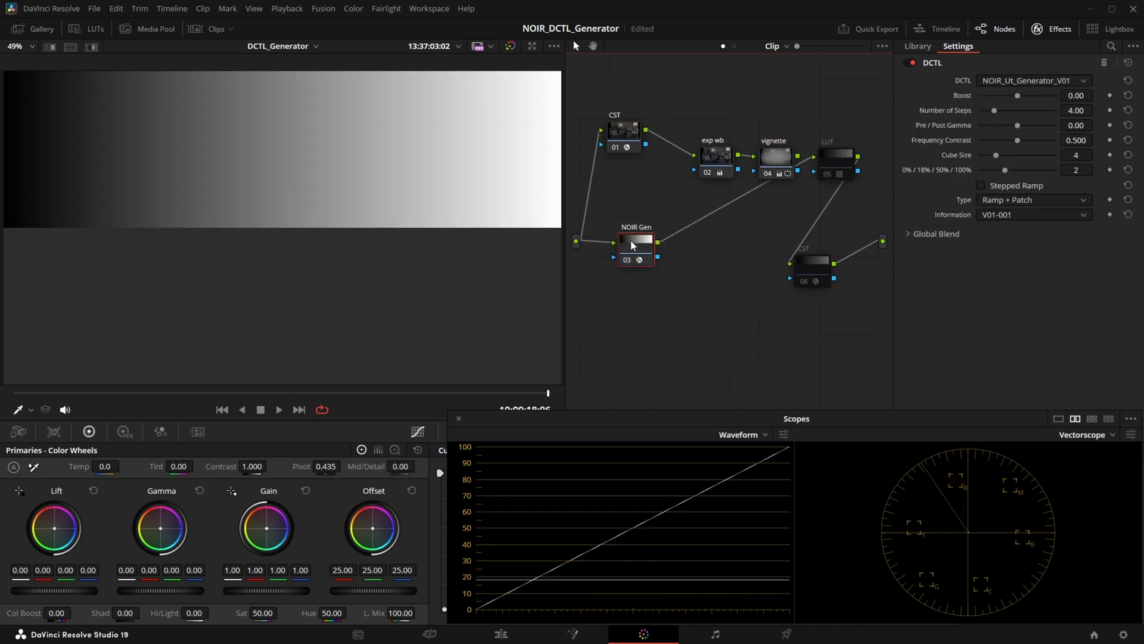
pyautogui.rightClick(634, 245)
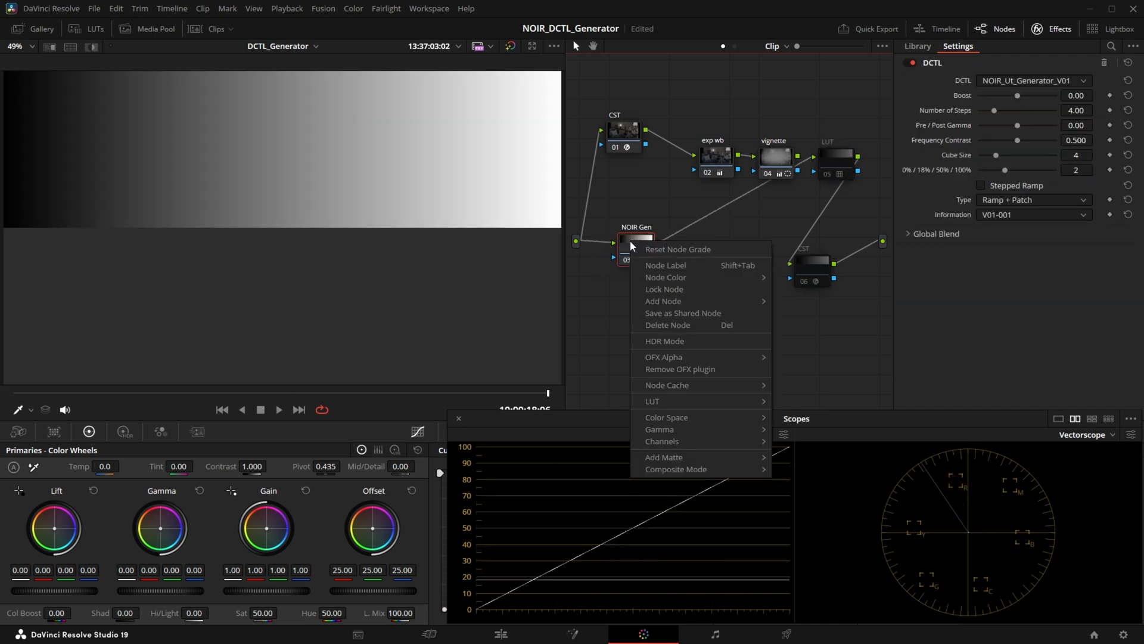
pyautogui.click(659, 429)
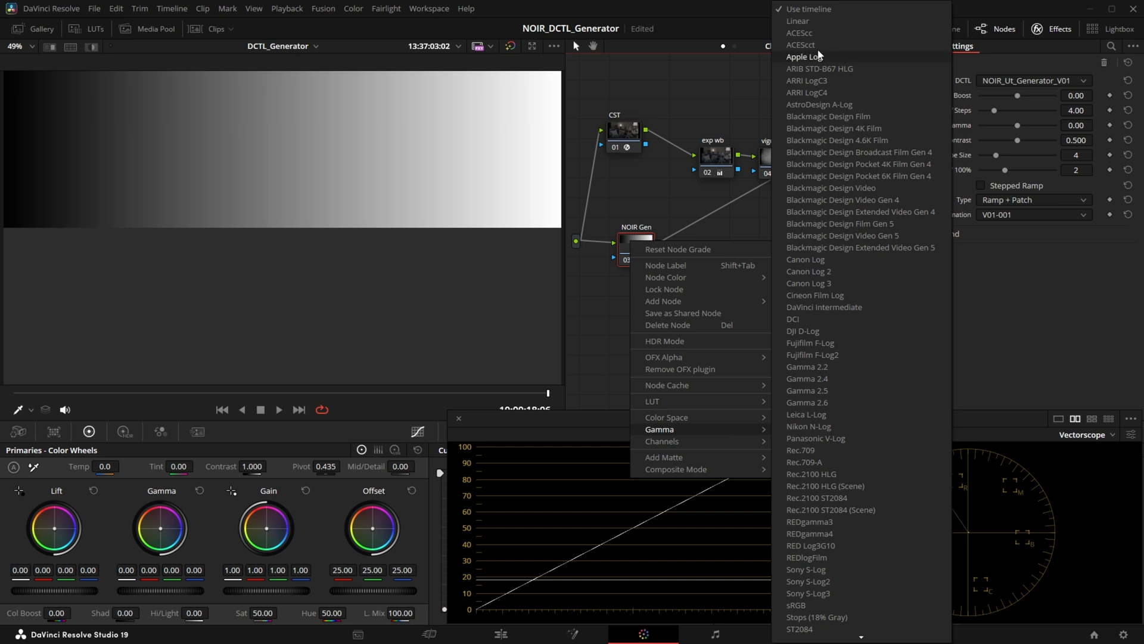